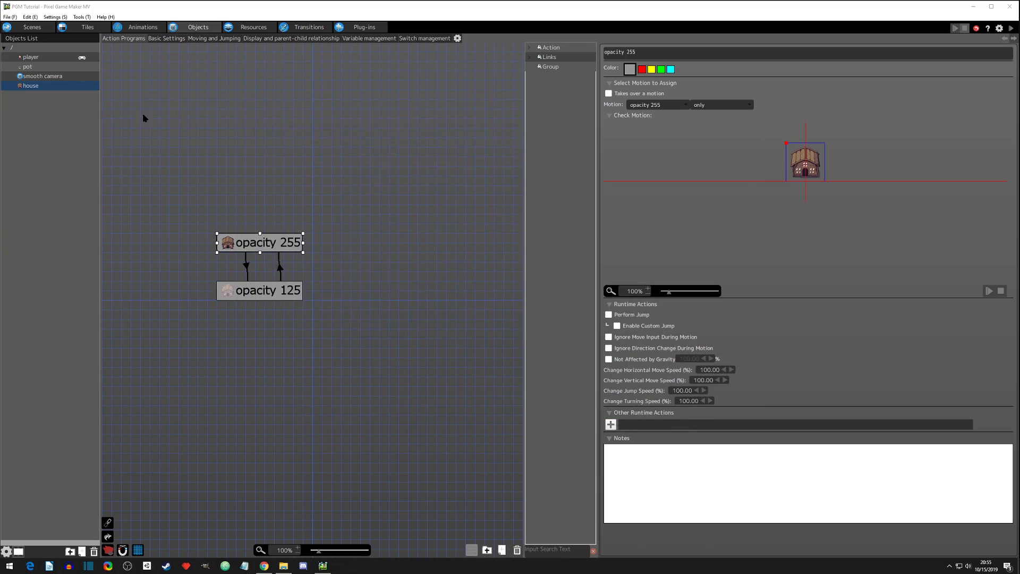
- Select the small water tile in the outside tileset to show its 0.10 animation frame
{"action": "left_click", "coordinate": [86, 27]}
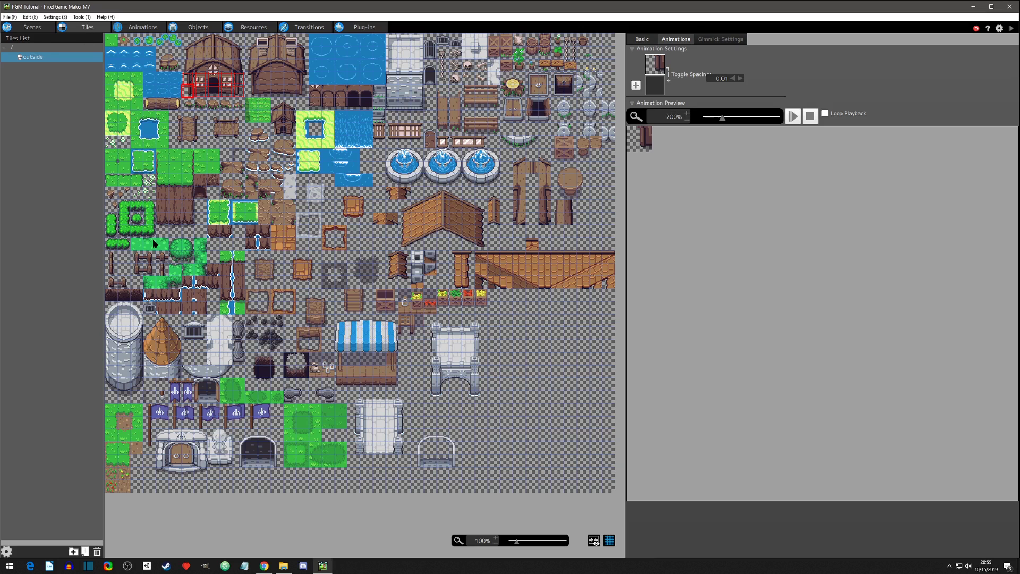
{"action": "mouse_move", "coordinate": [397, 165]}
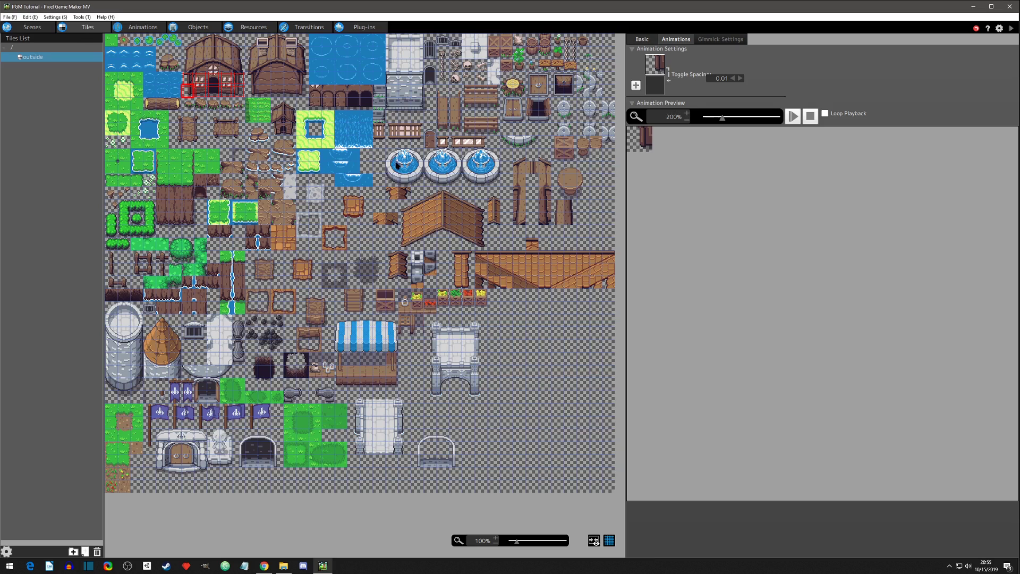
{"action": "left_click", "coordinate": [404, 165]}
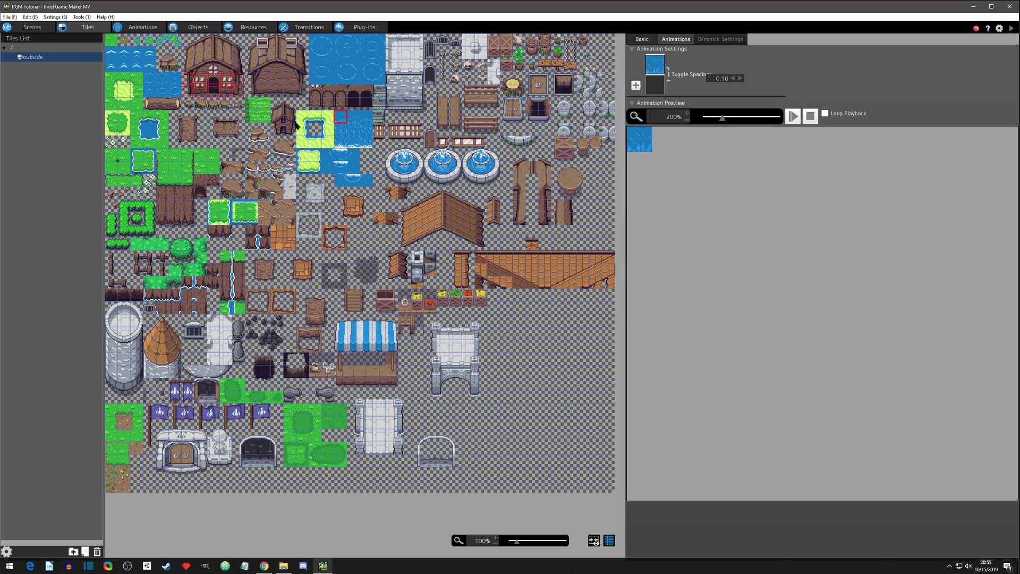
- Place a waterfall strip and a fountain on the starting map right of the houses
{"action": "left_click", "coordinate": [31, 26]}
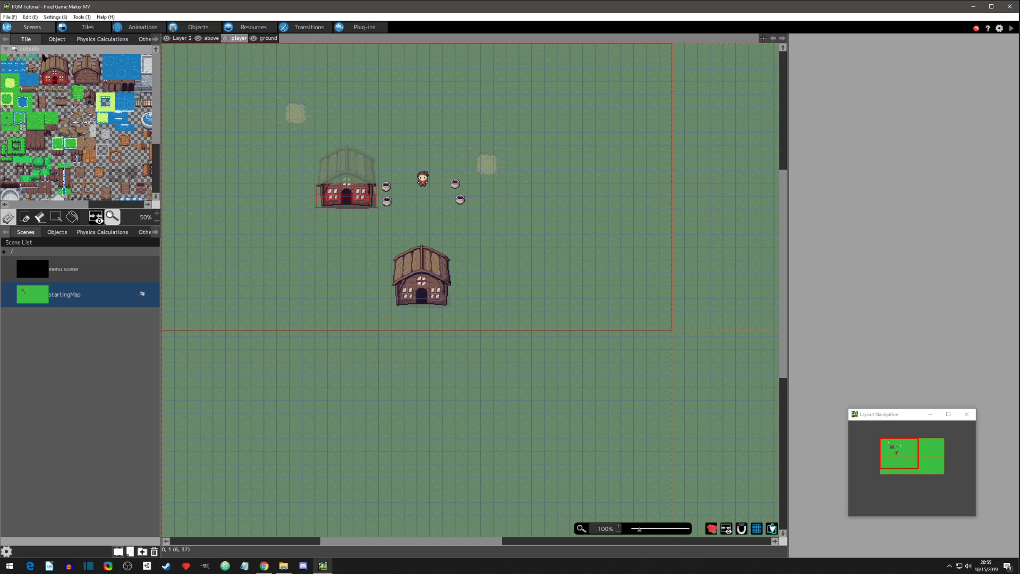
{"action": "mouse_move", "coordinate": [67, 288]}
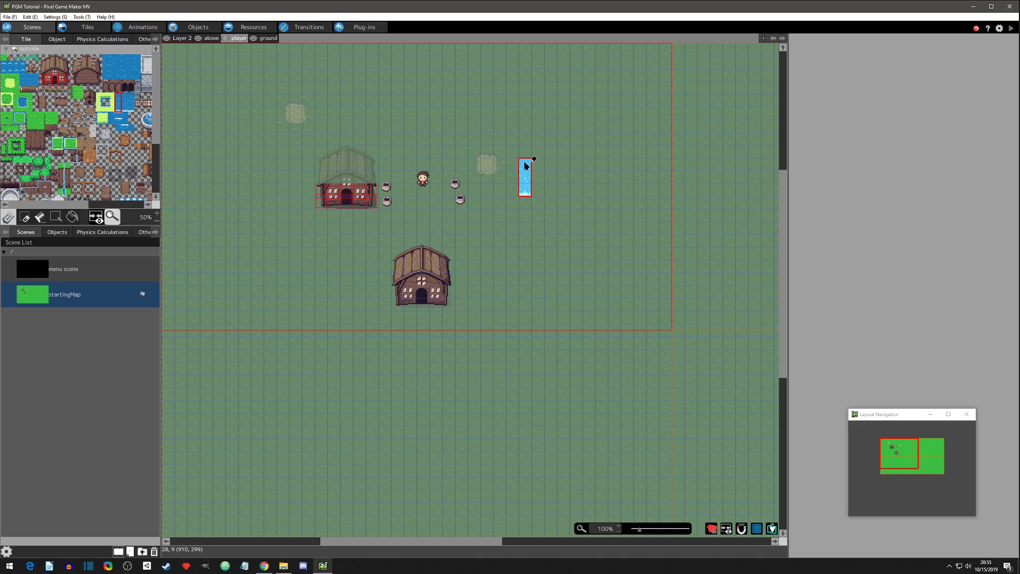
{"action": "left_click_drag", "start_coordinate": [525, 177], "coordinate": [537, 316]}
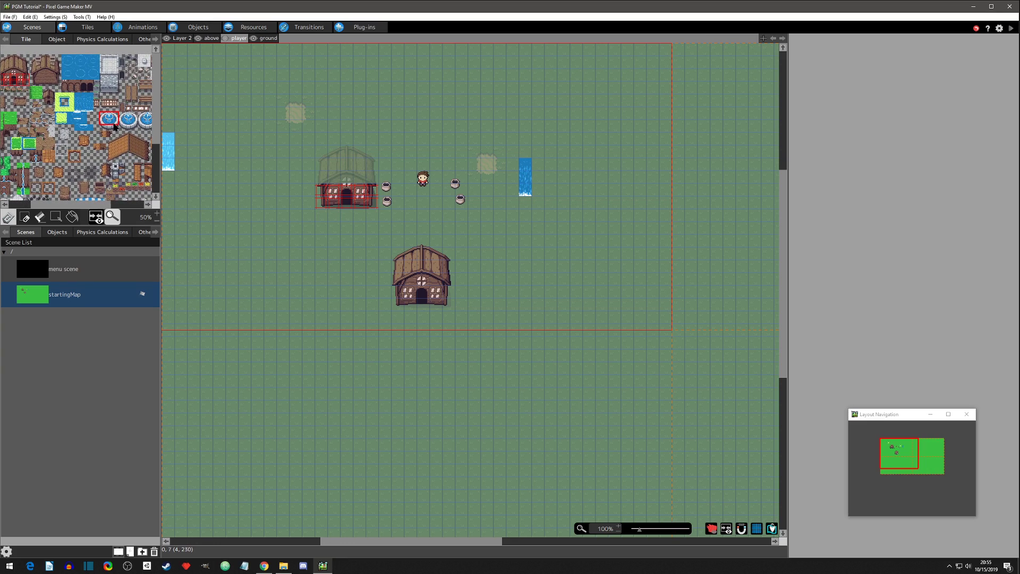
{"action": "left_click", "coordinate": [499, 240]}
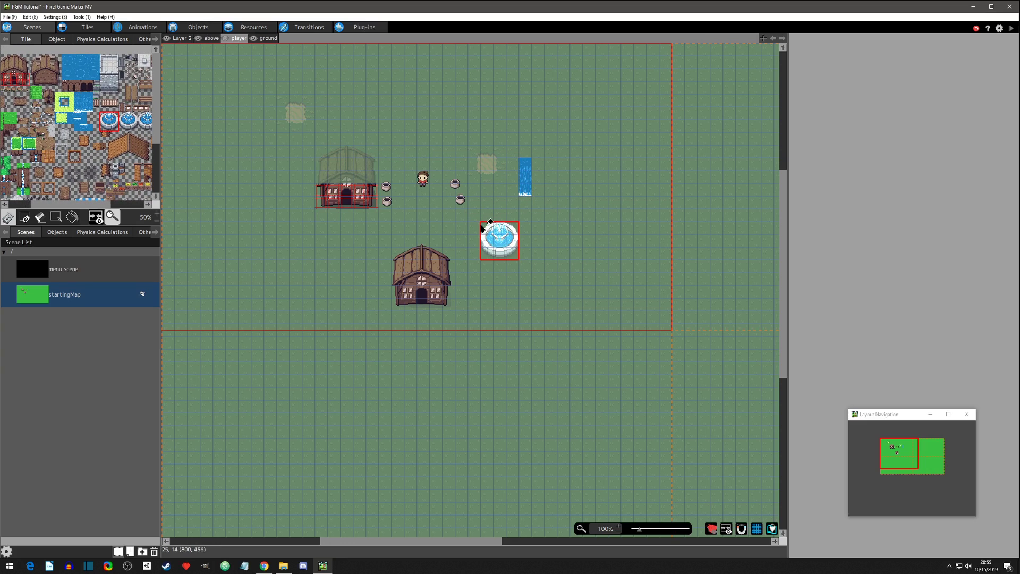
{"action": "left_click_drag", "start_coordinate": [499, 239], "coordinate": [678, 189]}
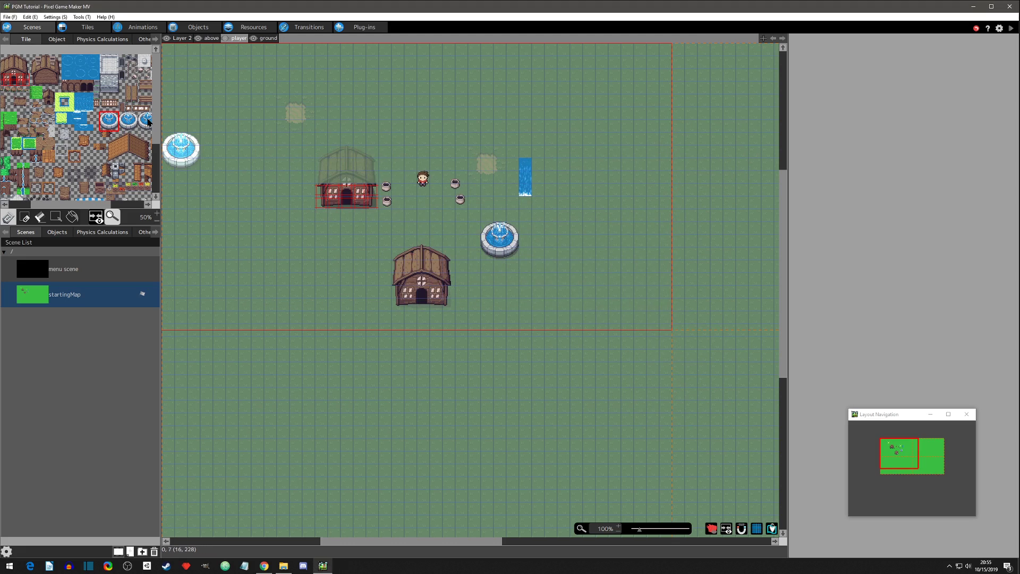
{"action": "mouse_move", "coordinate": [129, 125]}
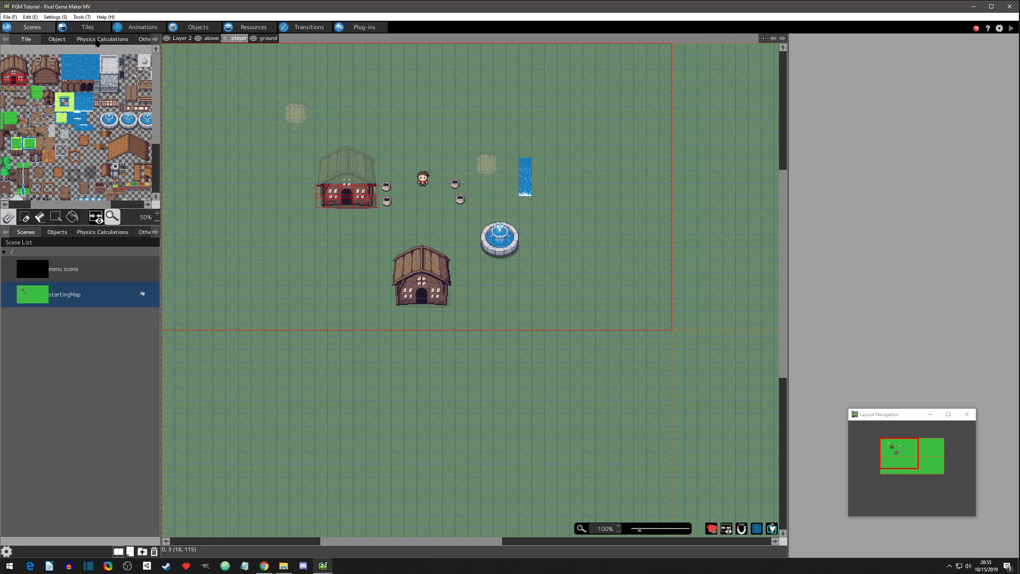
- Select the full-height waterfall tile in the outside tileset for animation editing
{"action": "left_click", "coordinate": [86, 26]}
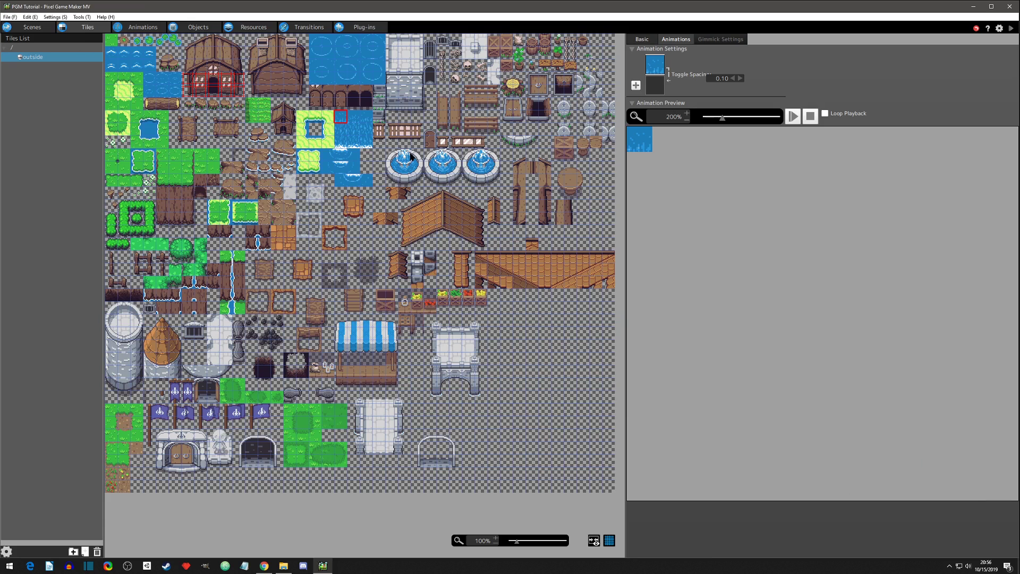
{"action": "mouse_move", "coordinate": [639, 41]}
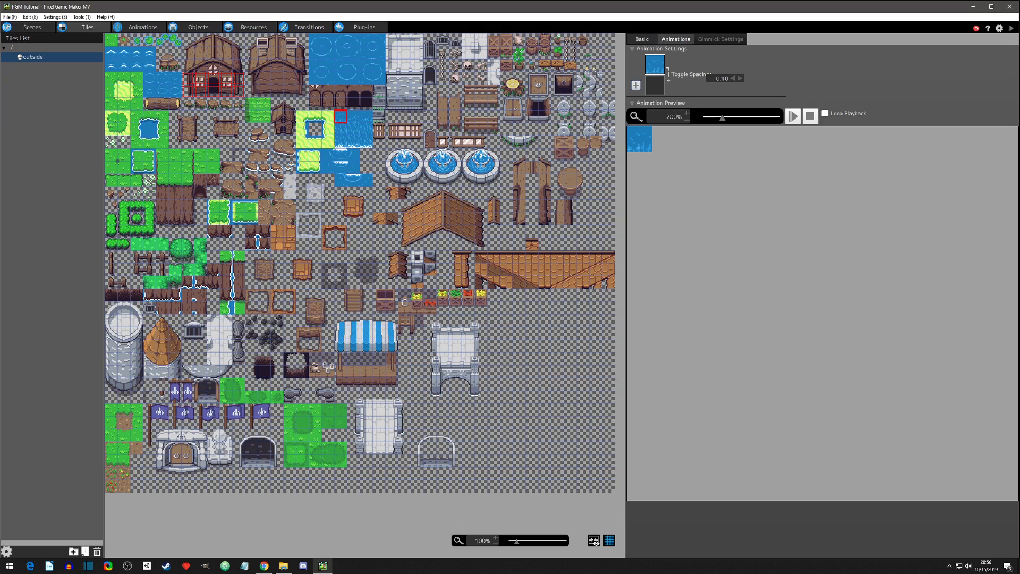
{"action": "mouse_move", "coordinate": [708, 136]}
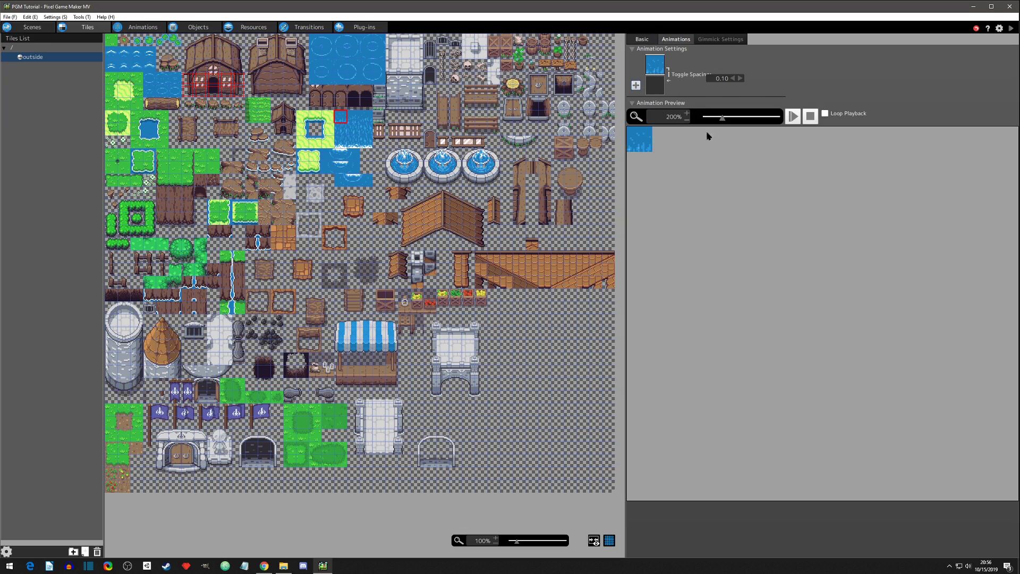
{"action": "mouse_move", "coordinate": [344, 129]}
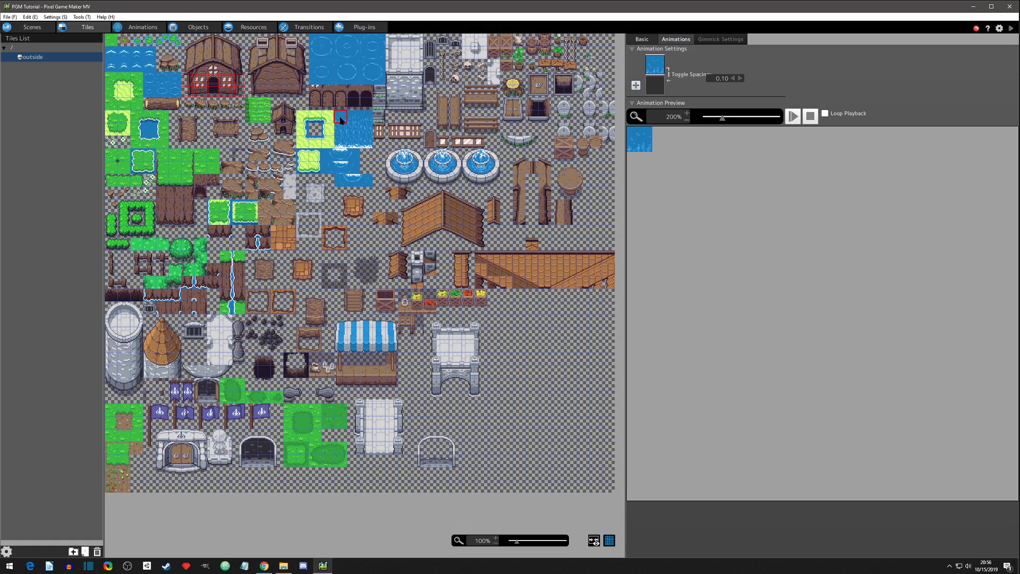
{"action": "mouse_move", "coordinate": [346, 126]}
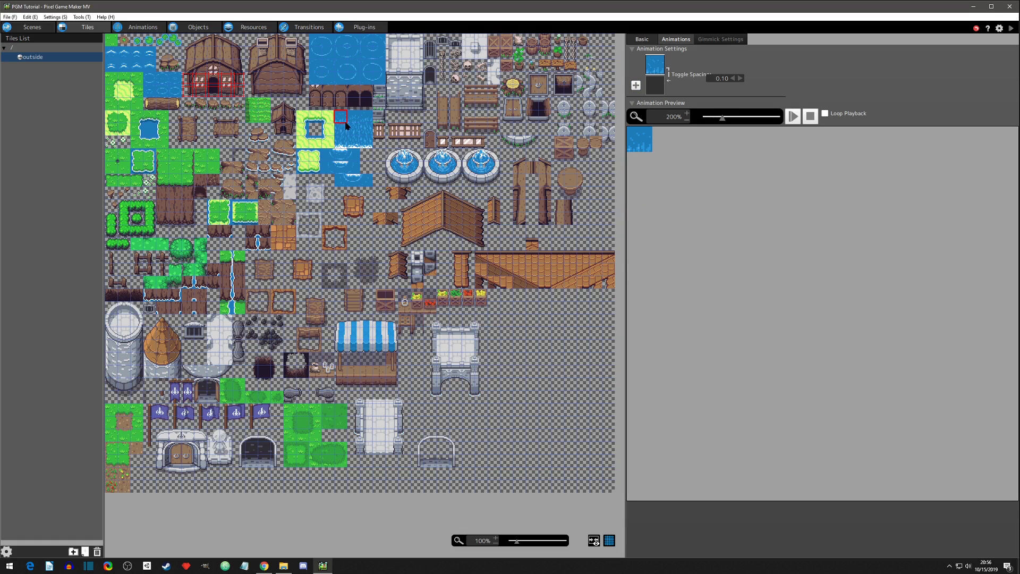
{"action": "left_click", "coordinate": [341, 129]}
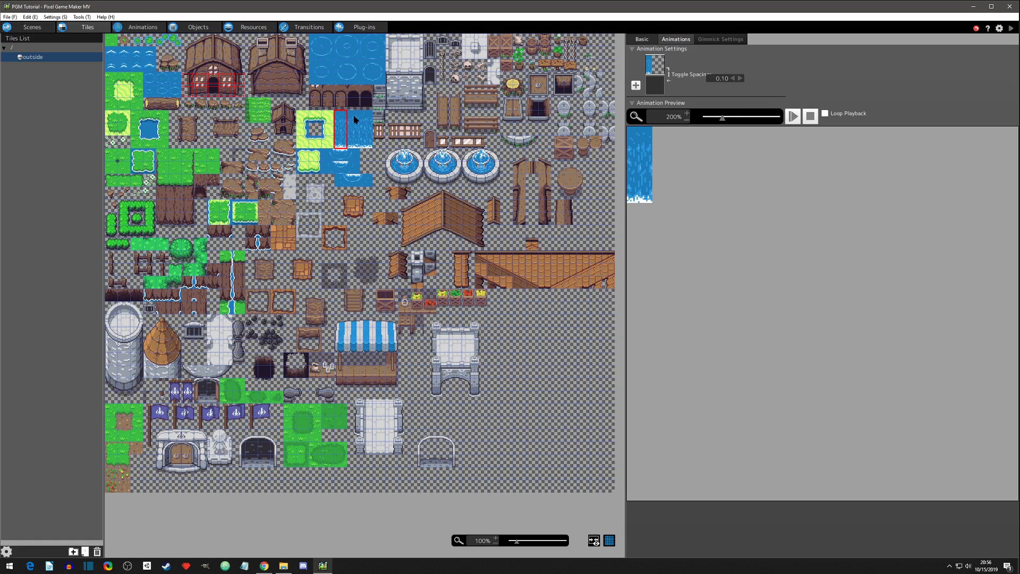
{"action": "mouse_move", "coordinate": [365, 150]}
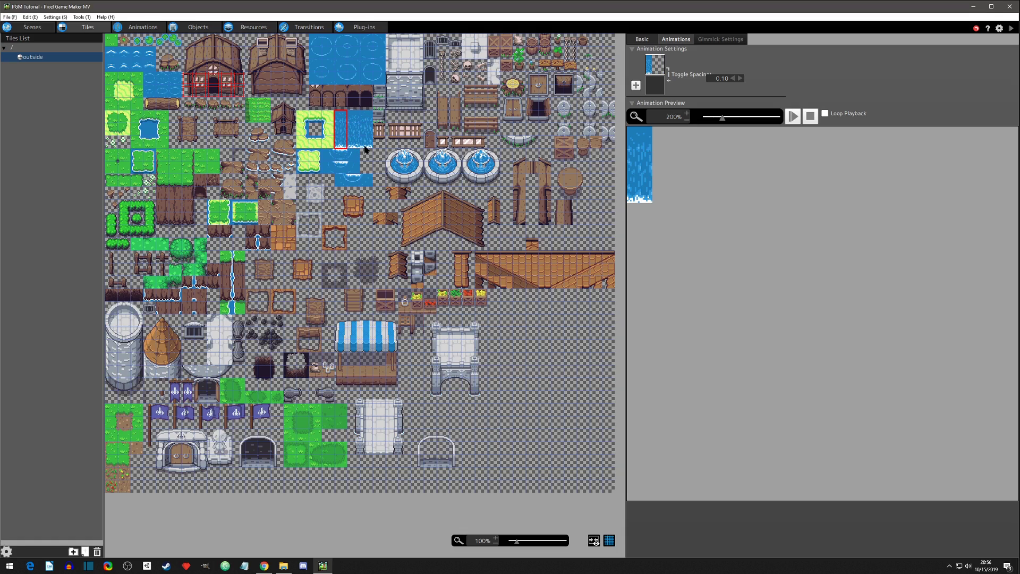
{"action": "mouse_move", "coordinate": [343, 149]}
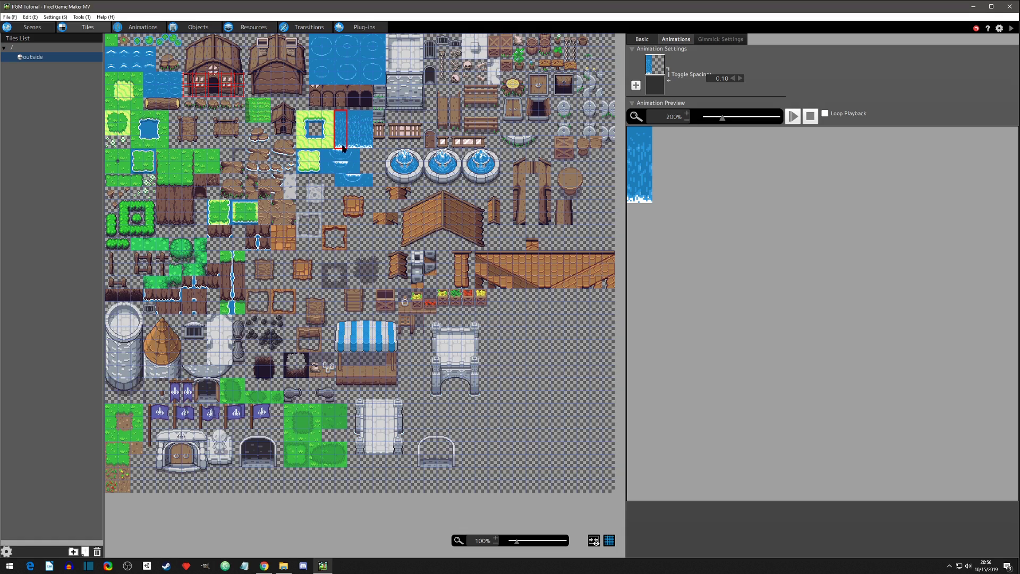
{"action": "mouse_move", "coordinate": [655, 83]}
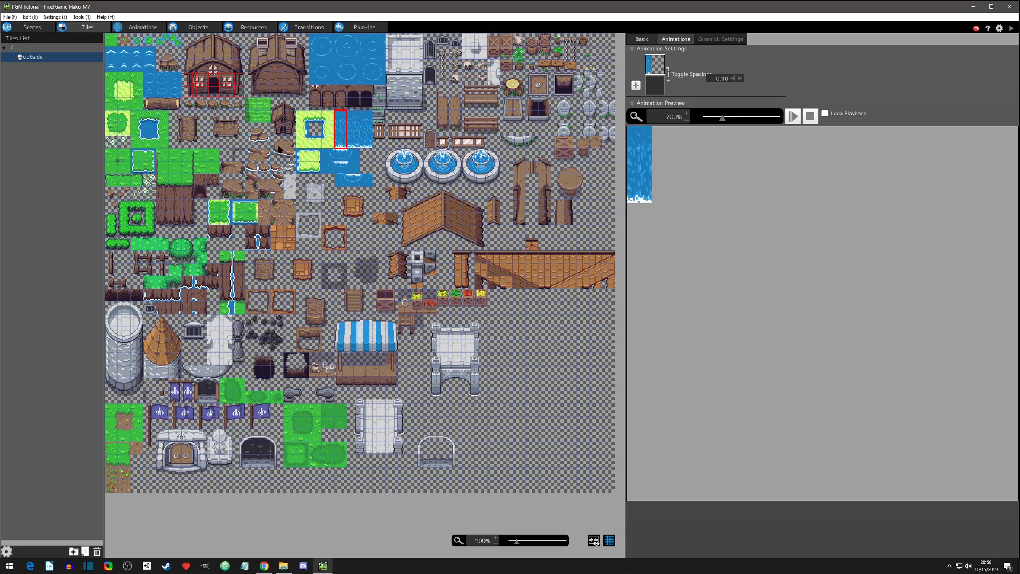
- Add the second and third waterfall images as 0.10 animation frames
{"action": "left_click", "coordinate": [636, 85]}
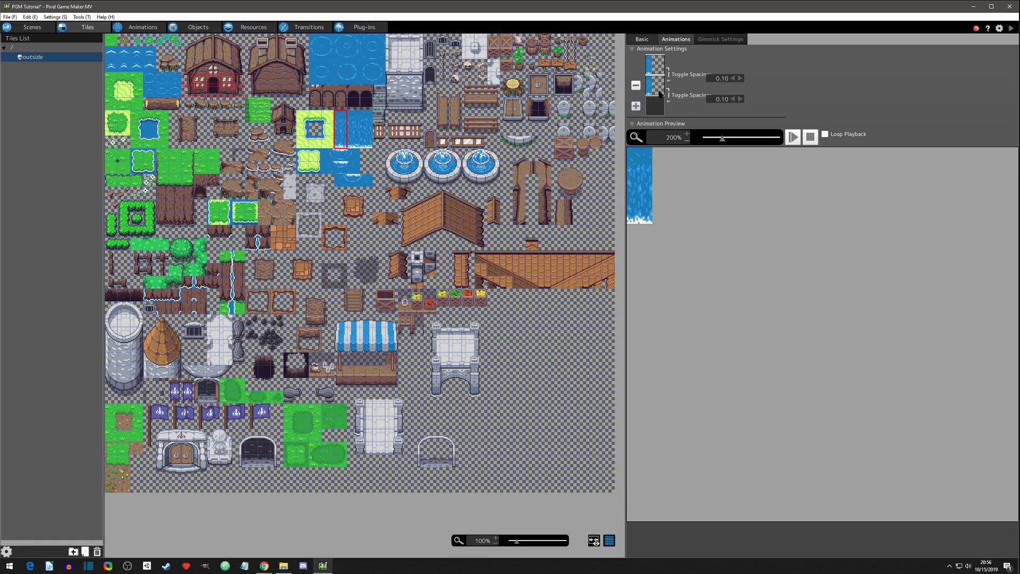
{"action": "mouse_move", "coordinate": [656, 70]}
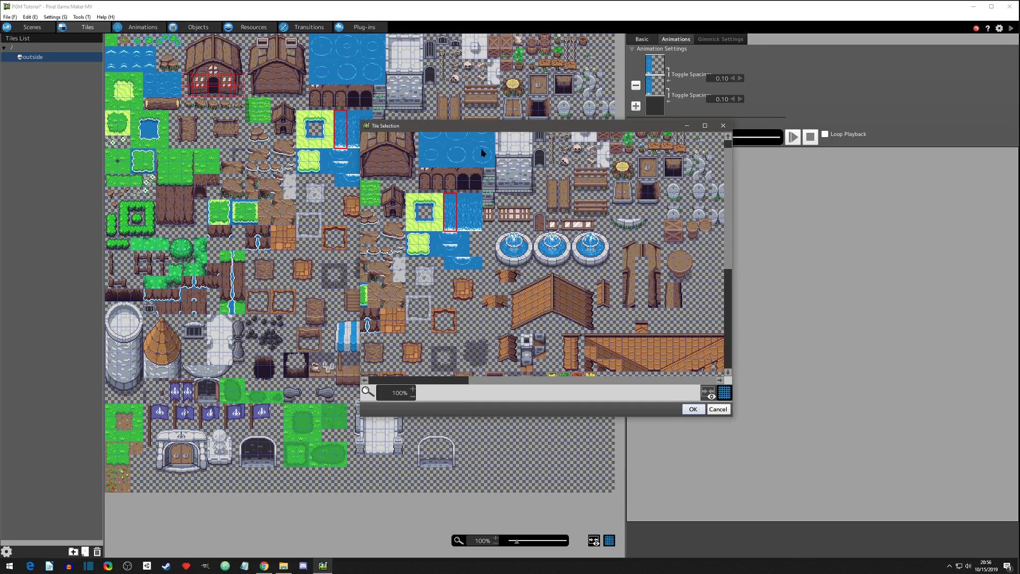
{"action": "mouse_move", "coordinate": [462, 204]}
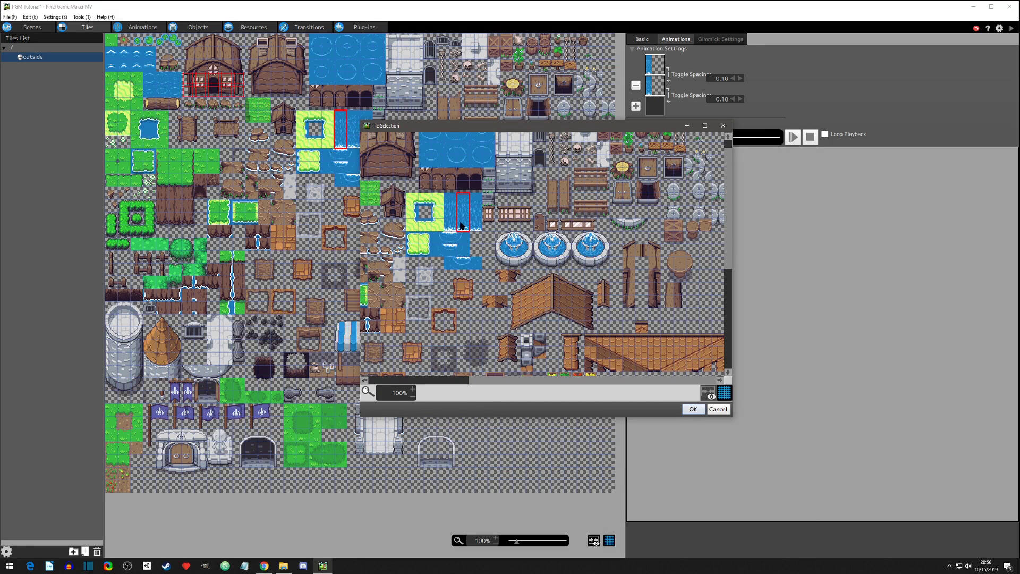
{"action": "mouse_move", "coordinate": [453, 207]}
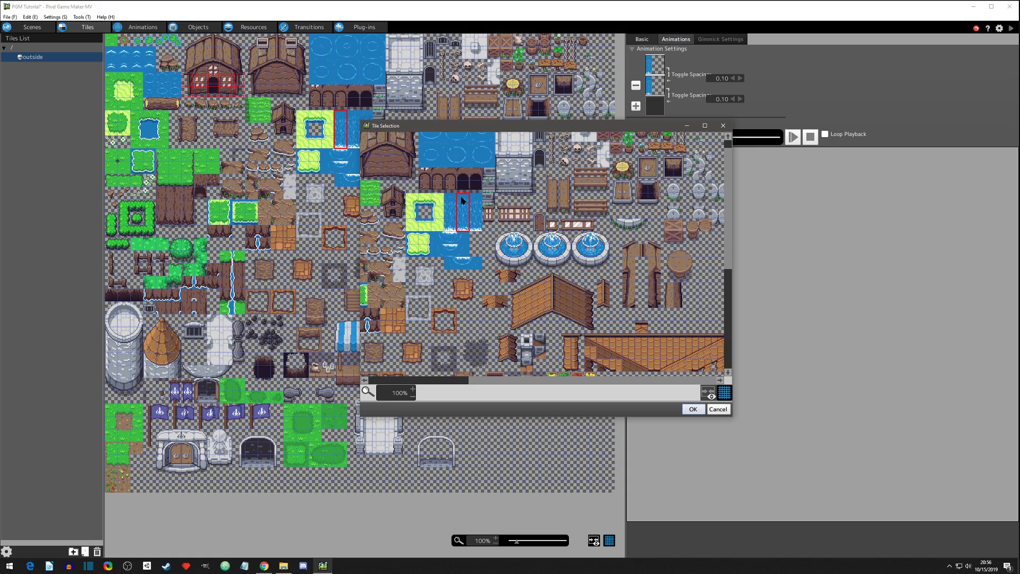
{"action": "mouse_move", "coordinate": [462, 204]}
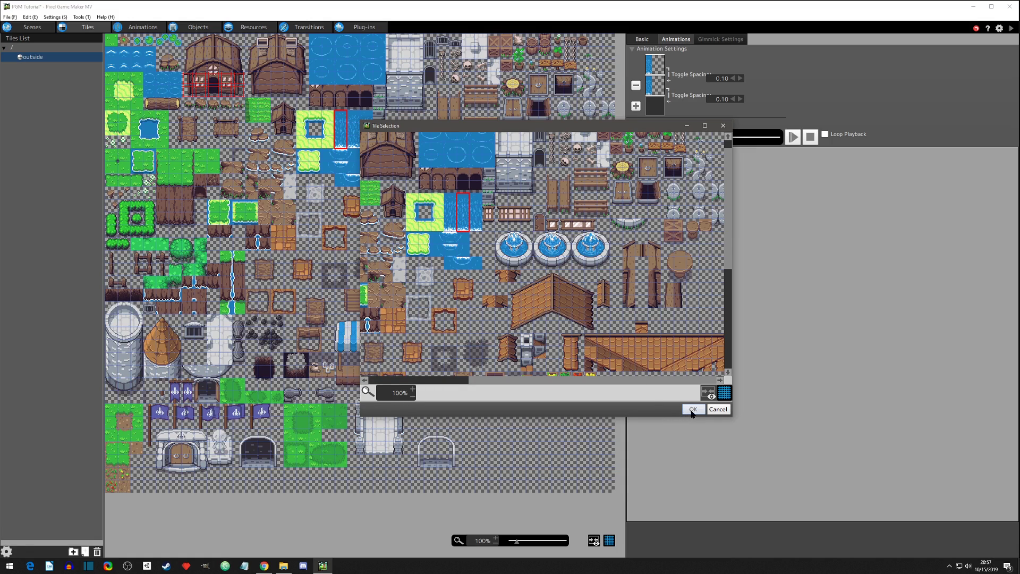
{"action": "left_click", "coordinate": [691, 408]}
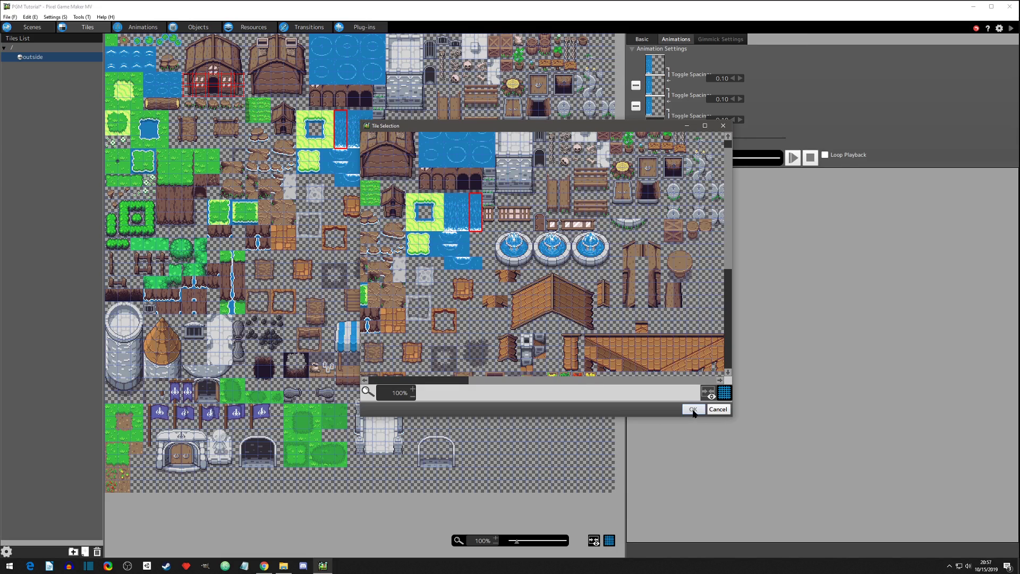
{"action": "left_click", "coordinate": [692, 408]}
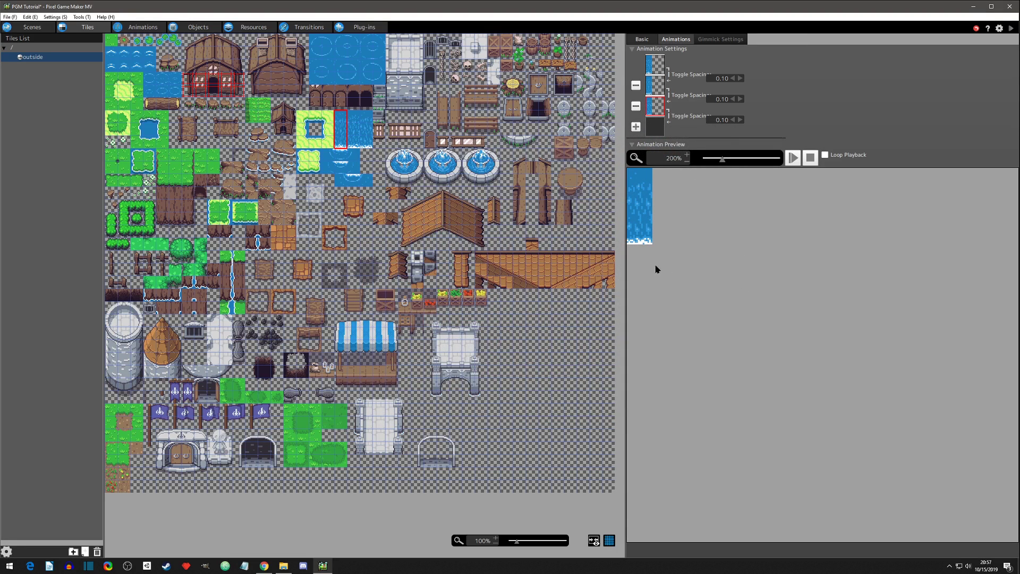
- Preview the waterfall animation at 0.20 per frame and test-play the map beside the fountain
{"action": "left_click", "coordinate": [792, 157]}
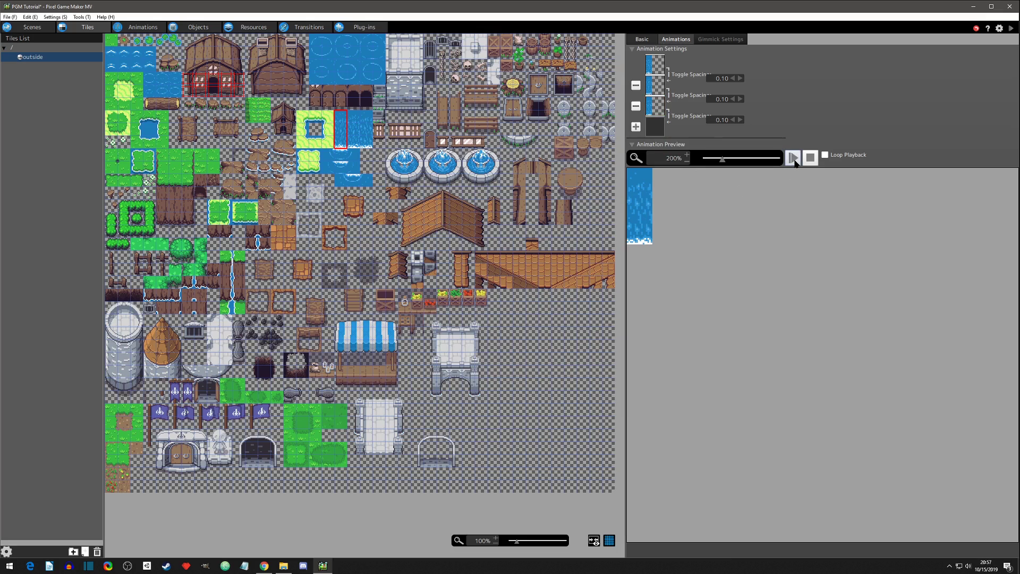
{"action": "mouse_move", "coordinate": [792, 157]}
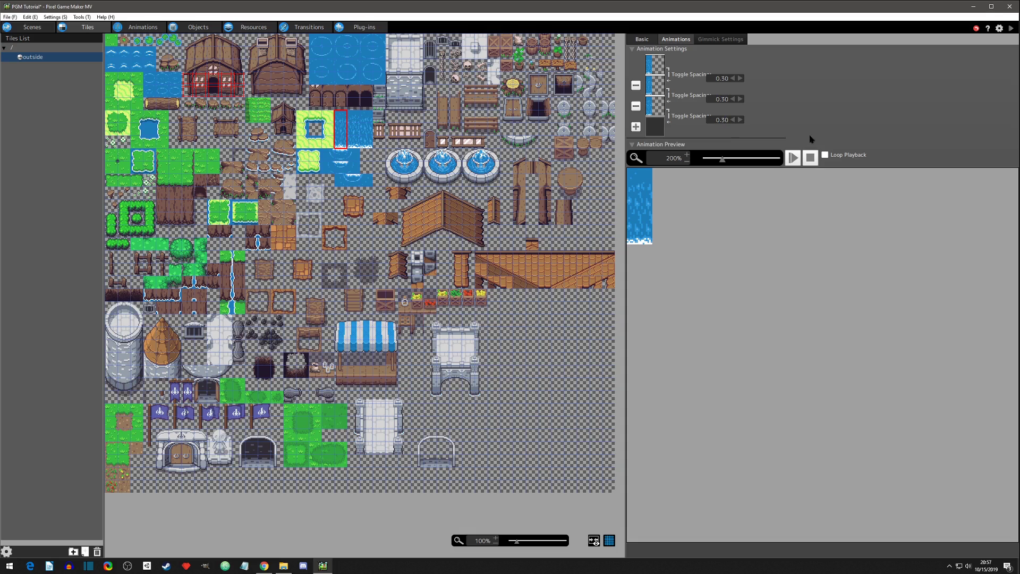
{"action": "left_click", "coordinate": [824, 155]}
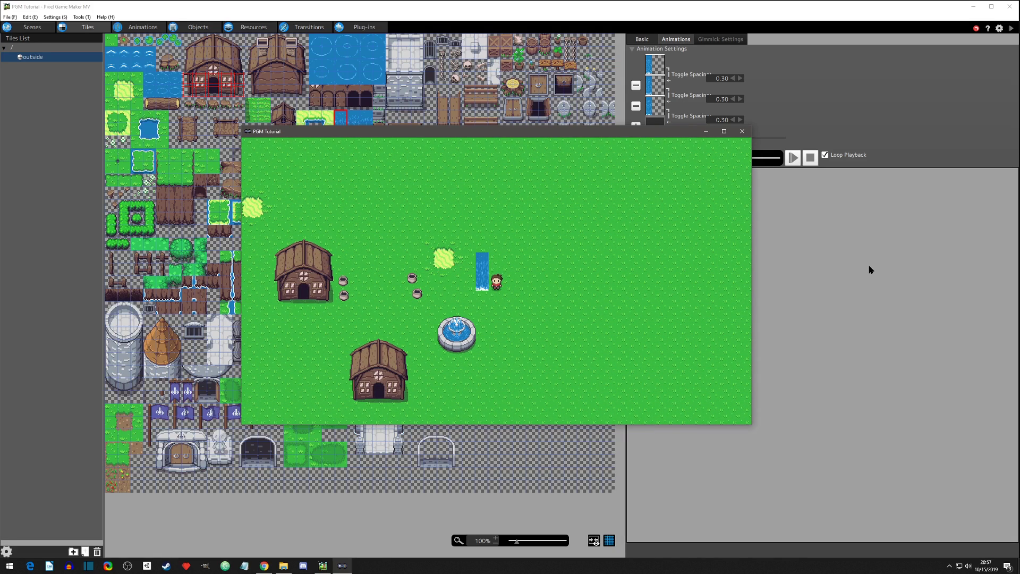
{"action": "left_click", "coordinate": [741, 130]}
{"action": "type", "text": "0.2"}
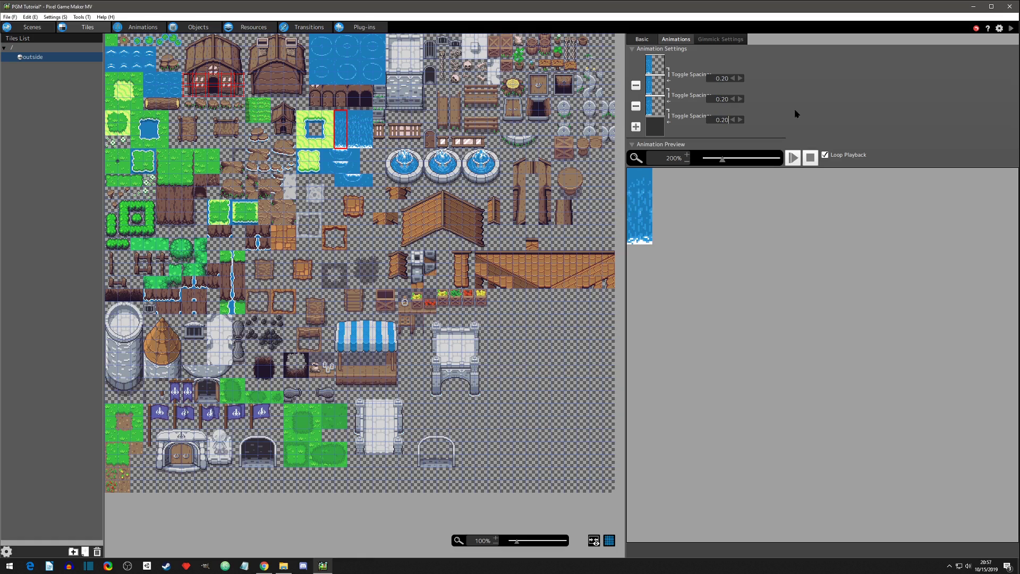
{"action": "mouse_move", "coordinate": [725, 219]}
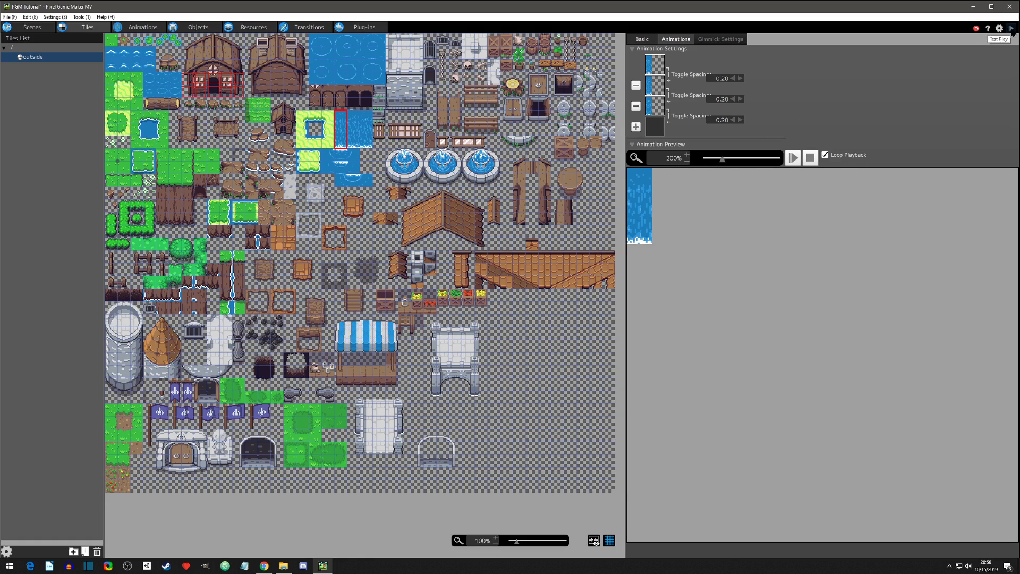
{"action": "left_click", "coordinate": [1009, 29]}
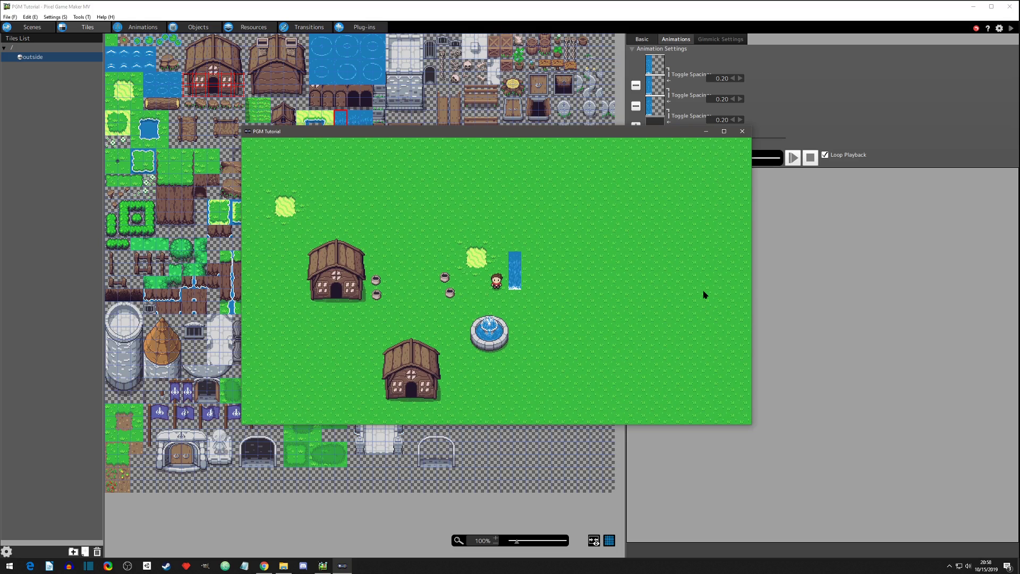
{"action": "mouse_move", "coordinate": [635, 202]}
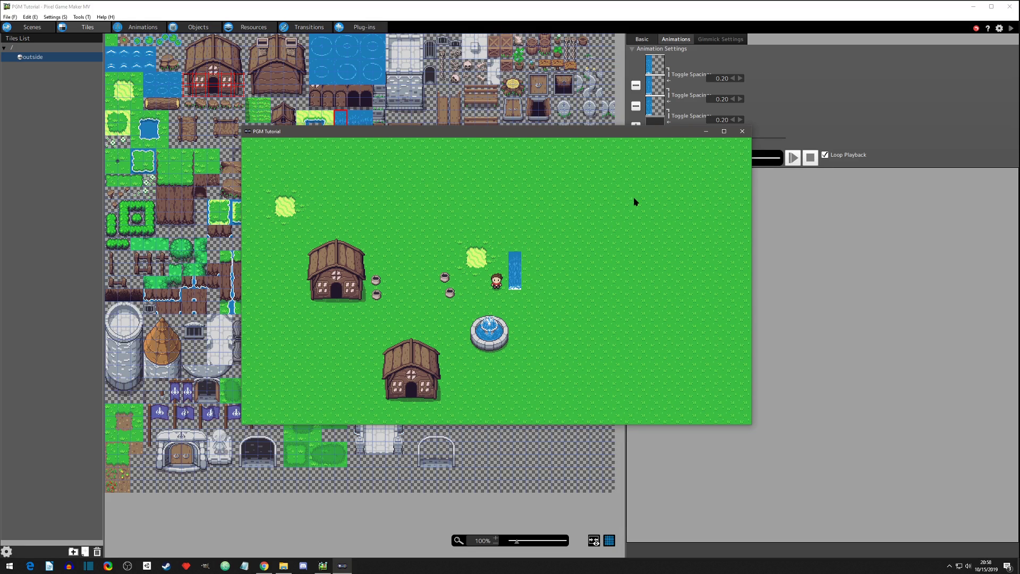
{"action": "mouse_move", "coordinate": [742, 132]}
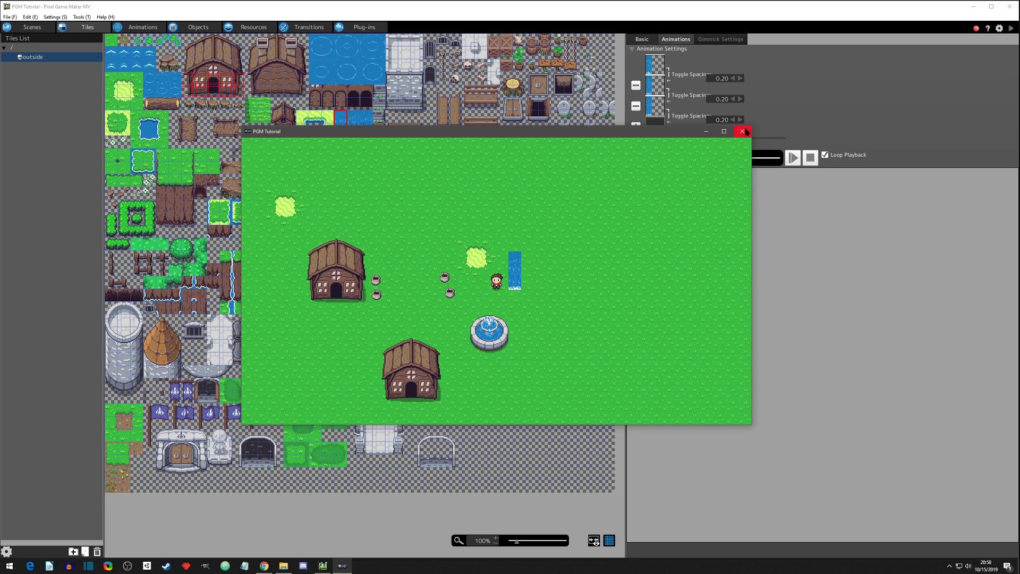
- Add the second and third fountain images as frames of the fountain tile's animation
{"action": "left_click", "coordinate": [742, 131]}
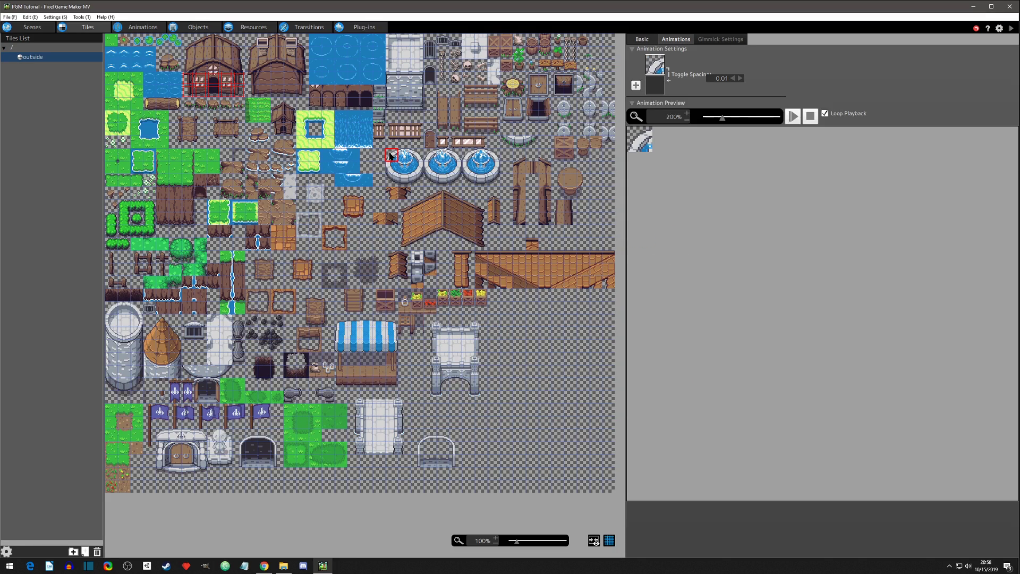
{"action": "left_click", "coordinate": [404, 166]}
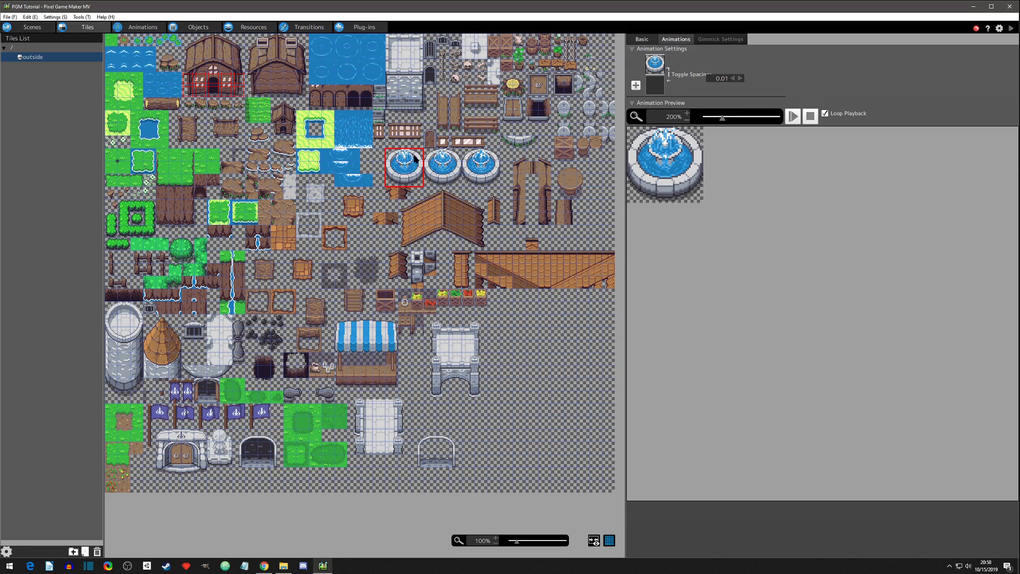
{"action": "mouse_move", "coordinate": [640, 83]}
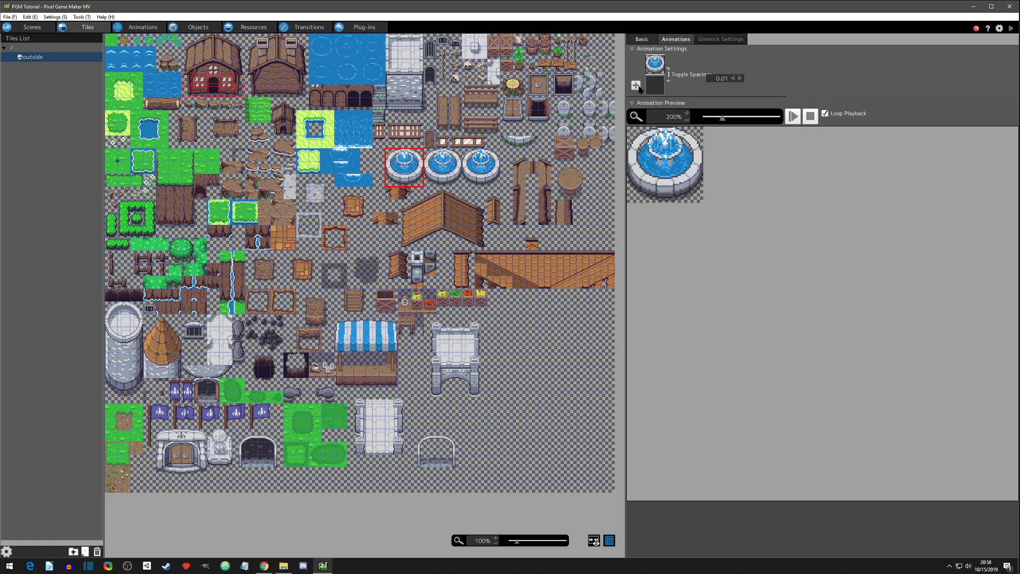
{"action": "left_click", "coordinate": [635, 85]}
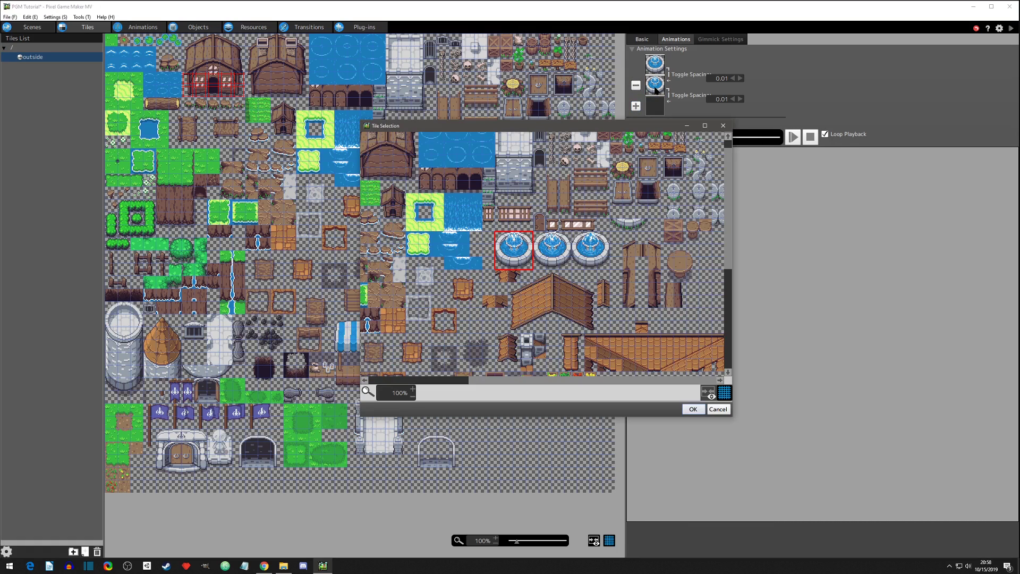
{"action": "left_click", "coordinate": [551, 250]}
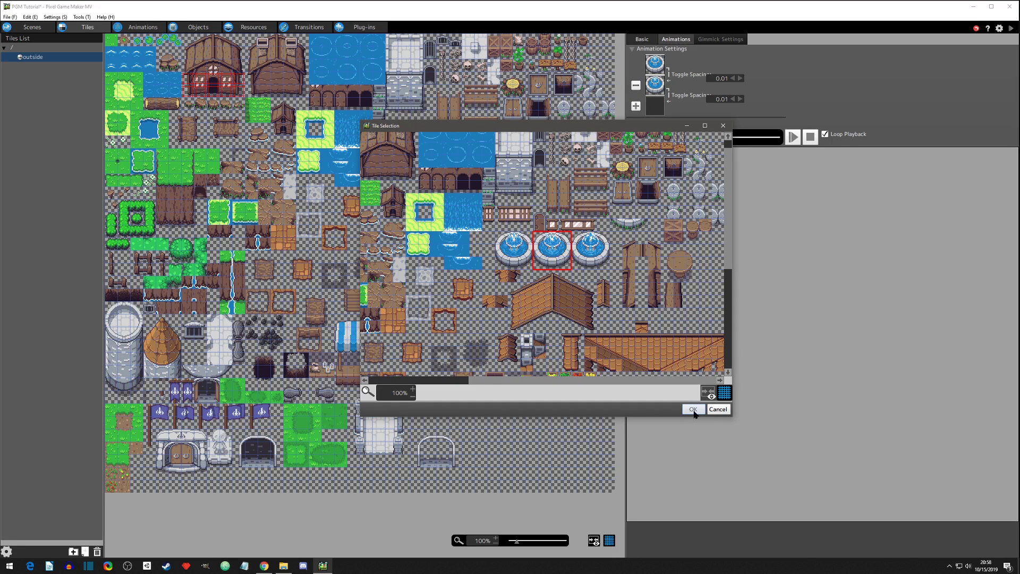
{"action": "left_click", "coordinate": [691, 408]}
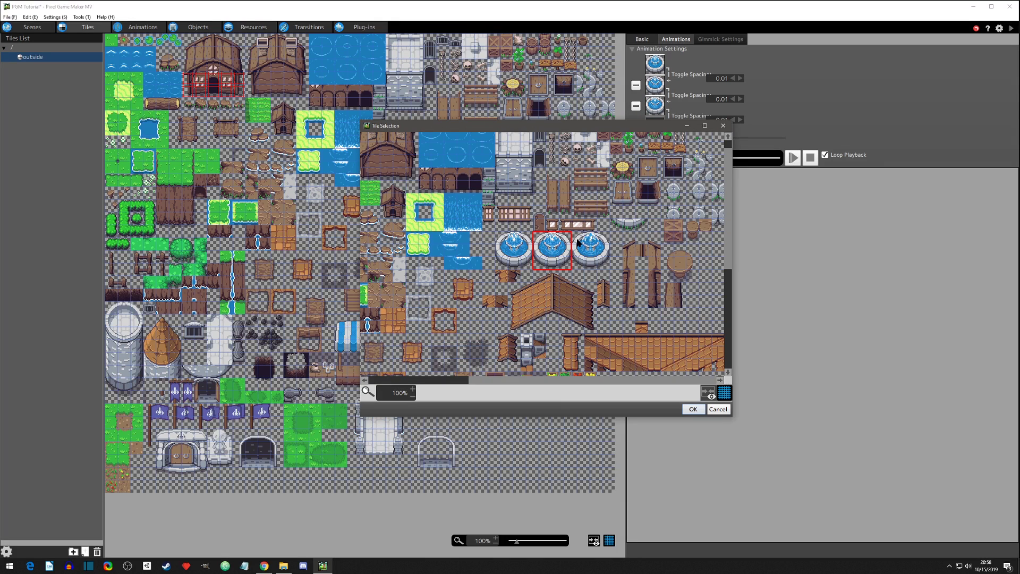
{"action": "left_click", "coordinate": [692, 409]}
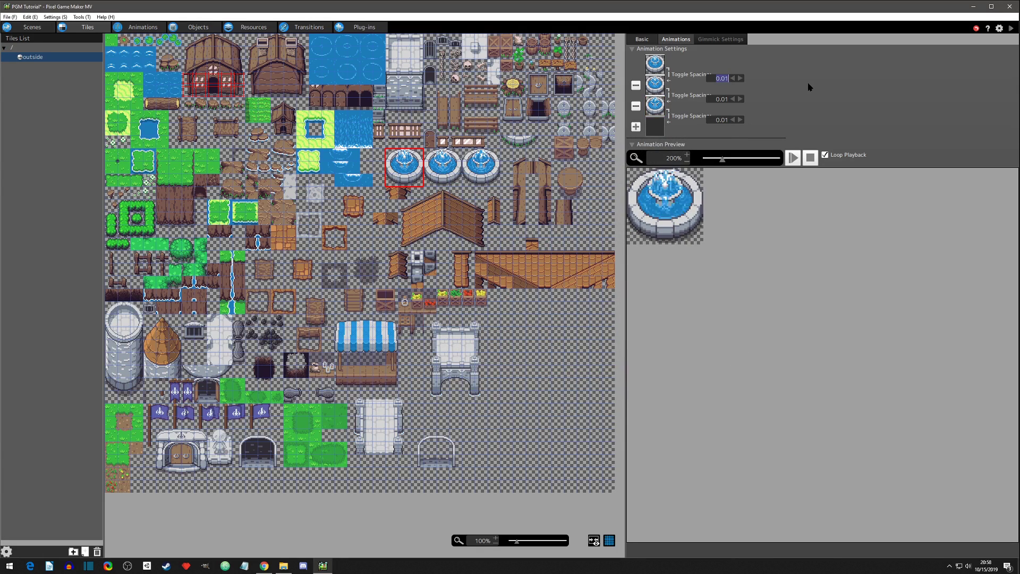
- Set the fountain frames to 0.20 spacing, enable looping and play the preview
{"action": "type", "text": "0.20"}
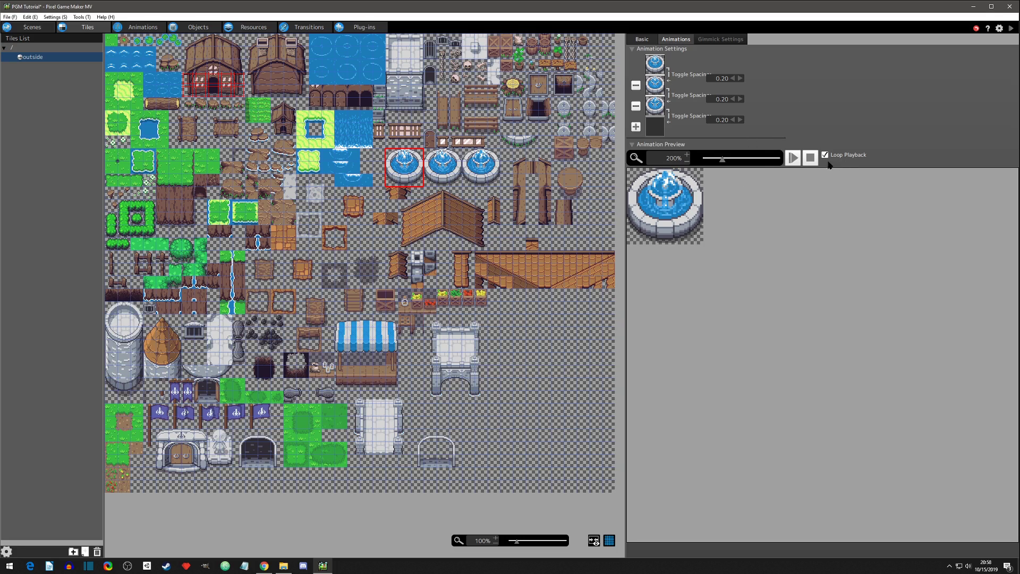
{"action": "left_click", "coordinate": [825, 155]}
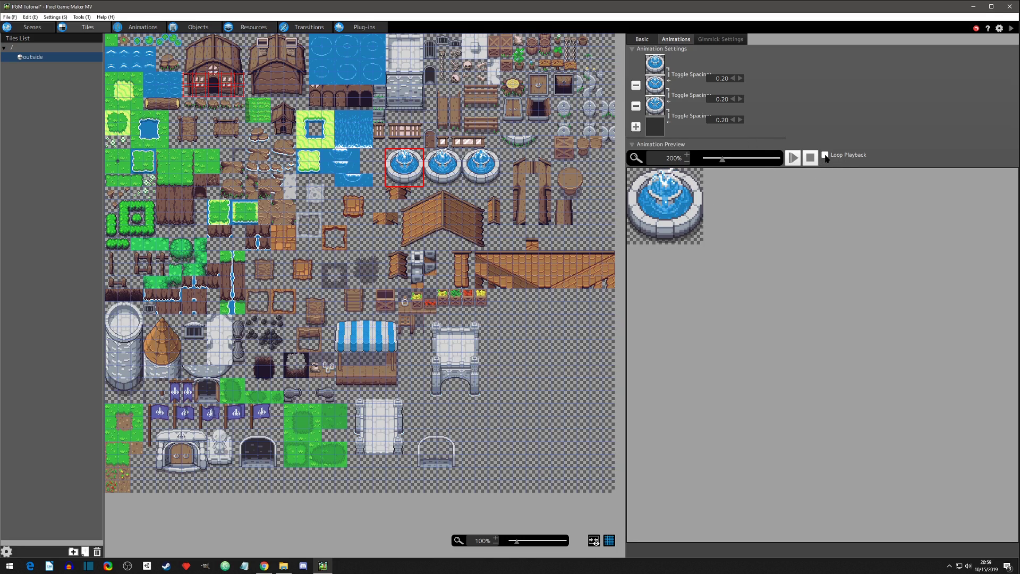
{"action": "left_click", "coordinate": [793, 159]}
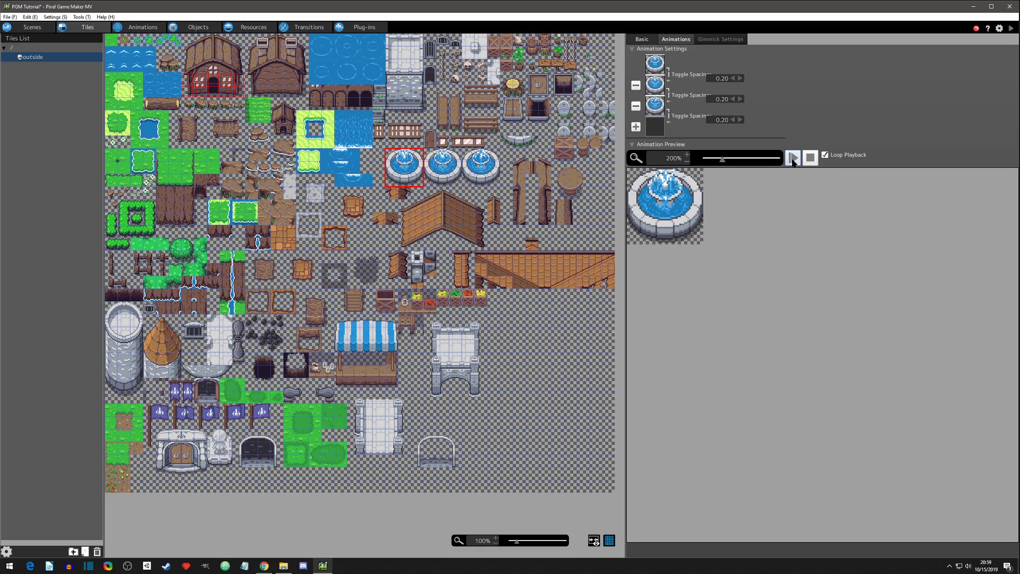
{"action": "left_click", "coordinate": [793, 158]}
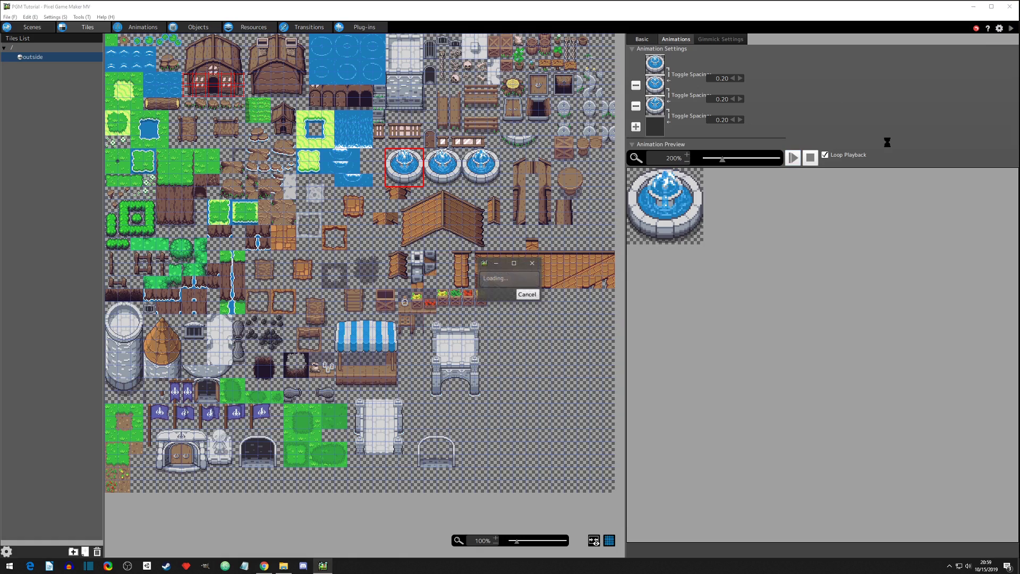